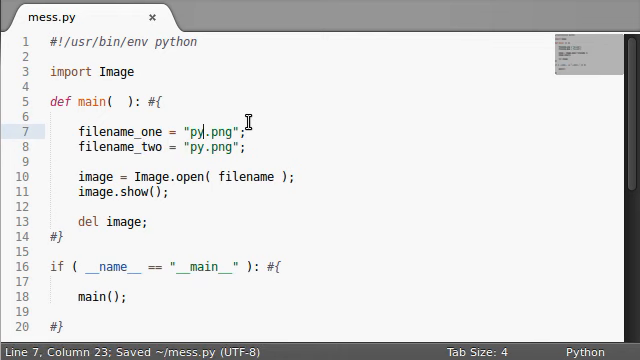
Set filename_two to 'mess.png' and open image_one and image_two from filename_one and filename_two
text(mess)
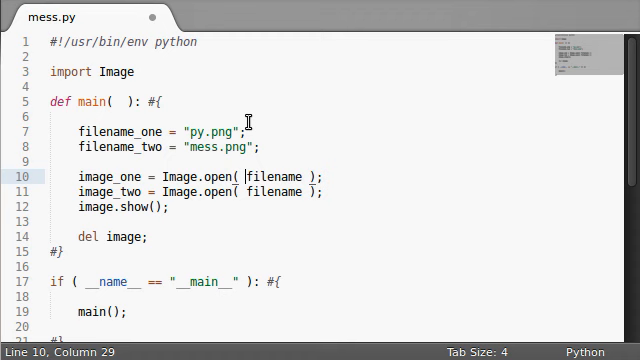
text(_oine)
click(201, 191)
text(_two)
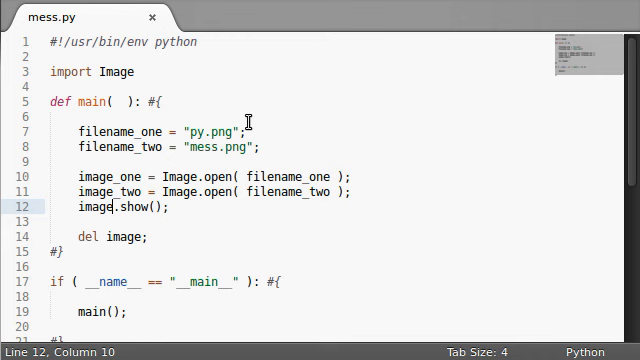
text(s)
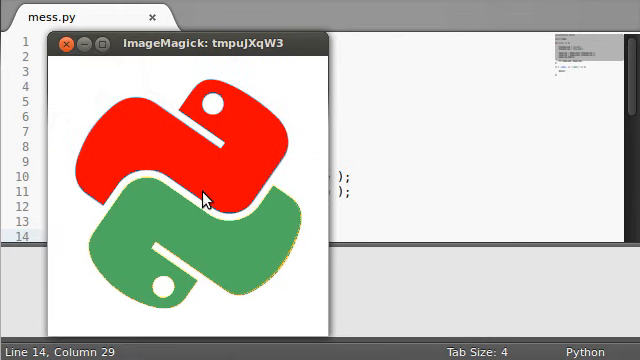
Close the ImageMagick preview of the red and green Python logo
click(62, 44)
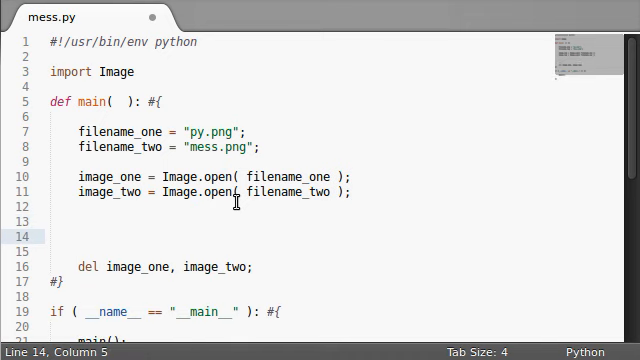
Write the line Image.blend(image_one, image_two, 0.0); in mess.py and check its 0.0 factor
text(Image.)
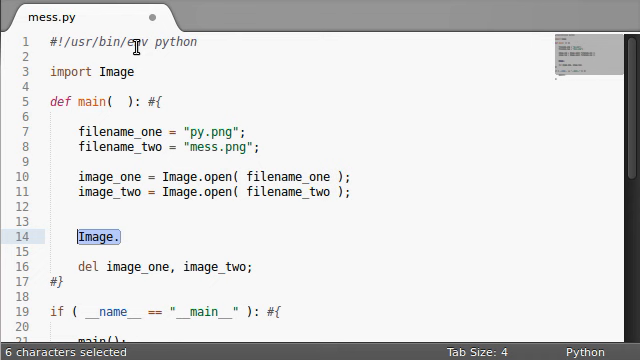
click(120, 237)
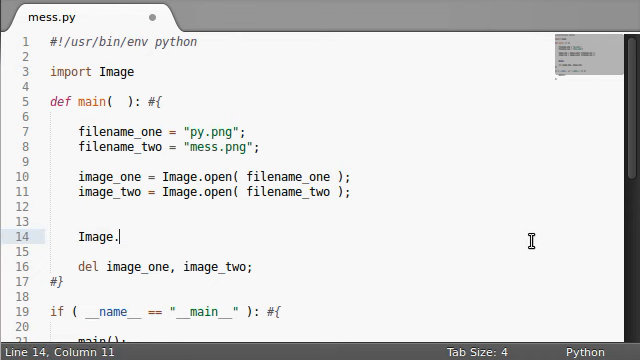
text(bl)
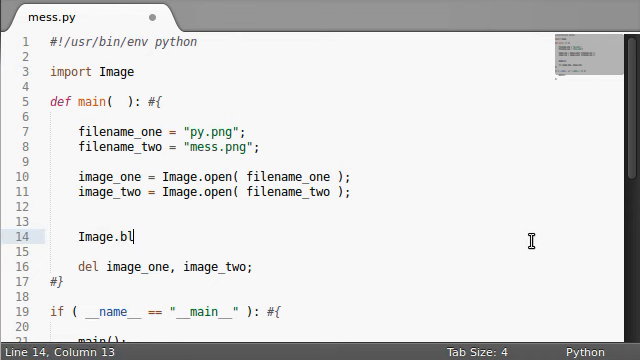
text(end()
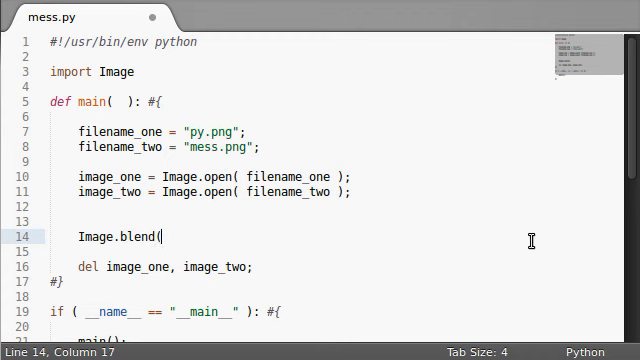
text(image_one, i)
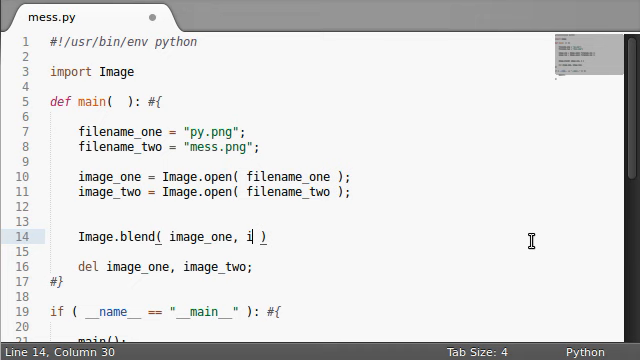
text(mage_two, 0.0)
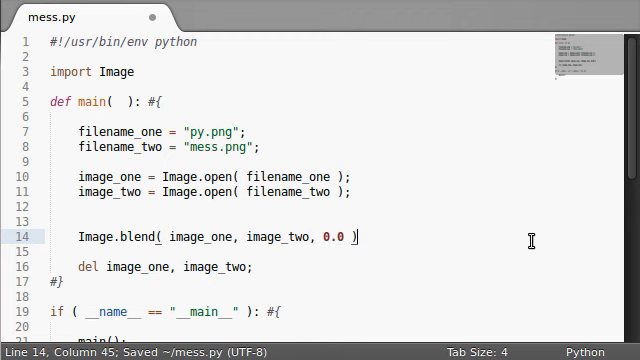
text(;)
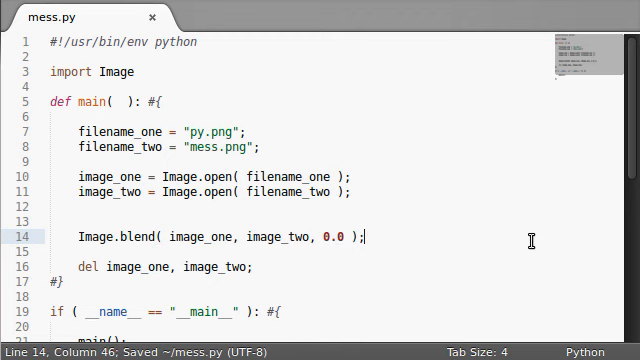
double_click(334, 237)
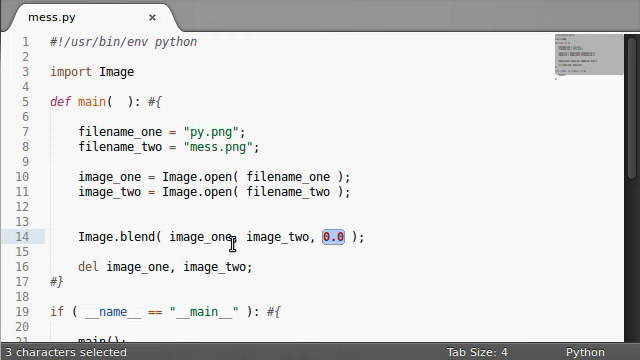
click(315, 237)
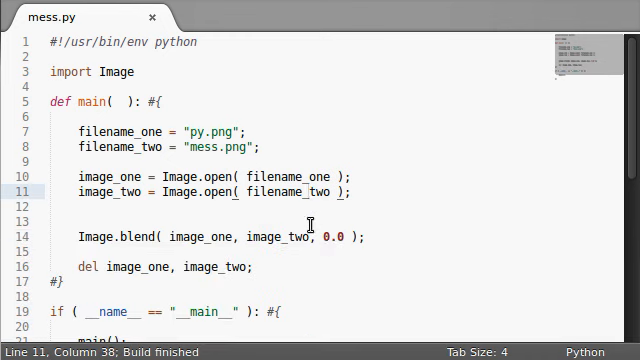
click(82, 237)
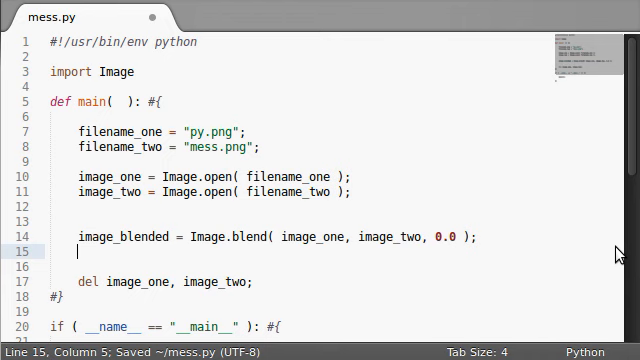
text(ima)
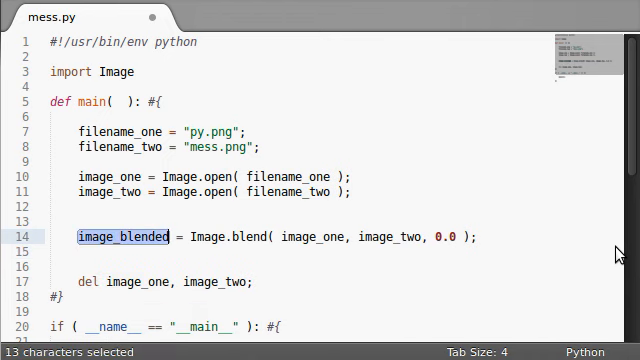
text(image_blended.shp)
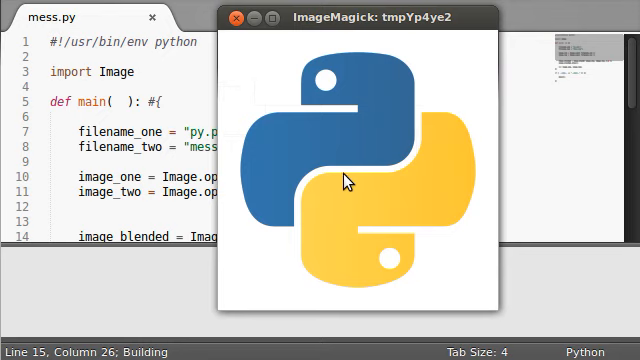
click(259, 17)
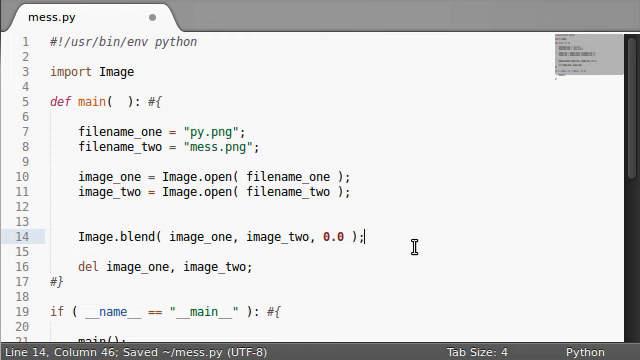
Append .show() to the blend call, try factor 1.0, close the preview, then set 0.0
text(.show())
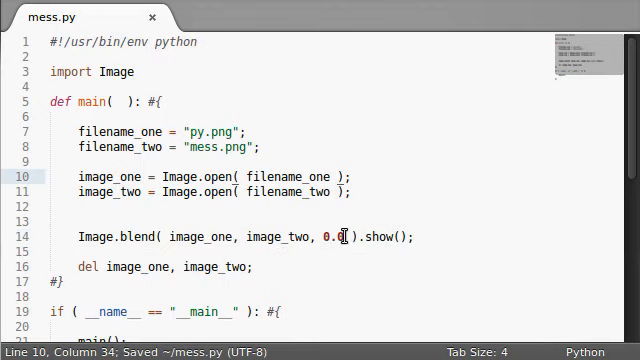
text(1.0)
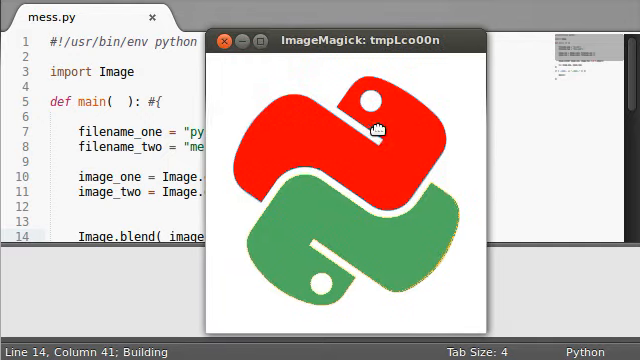
click(225, 40)
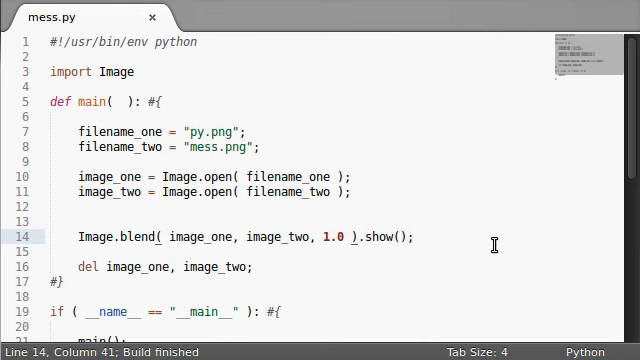
text(0.0)
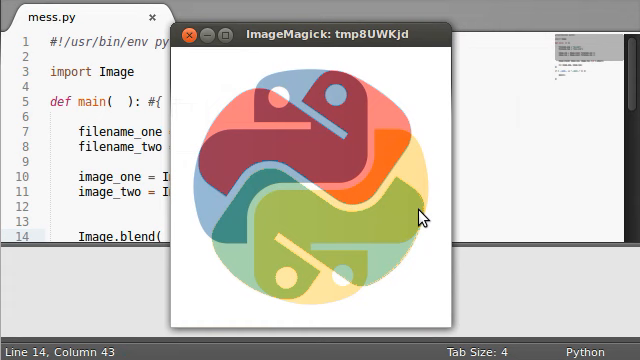
mouse_move(298, 162)
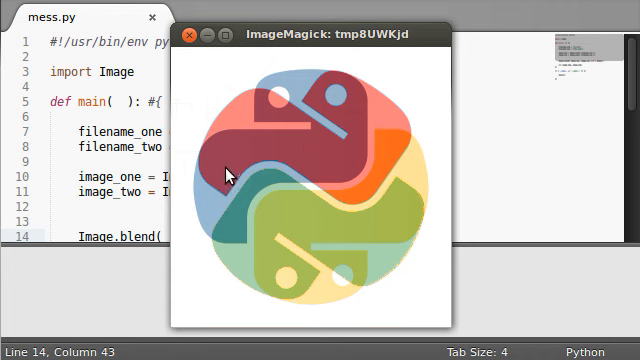
mouse_move(247, 143)
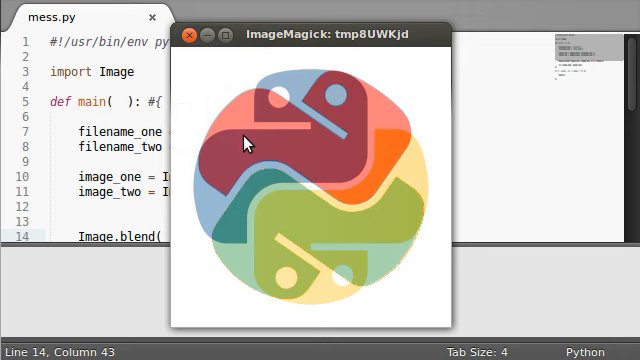
mouse_move(356, 208)
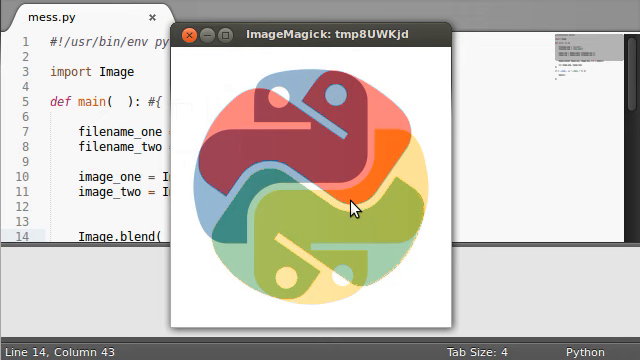